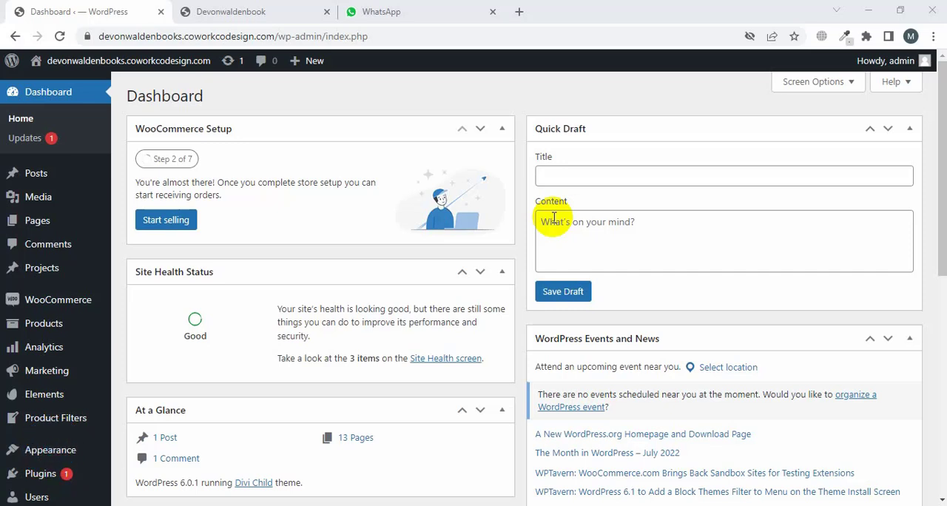
{"action": "mouse_move", "coordinate": [166, 100]}
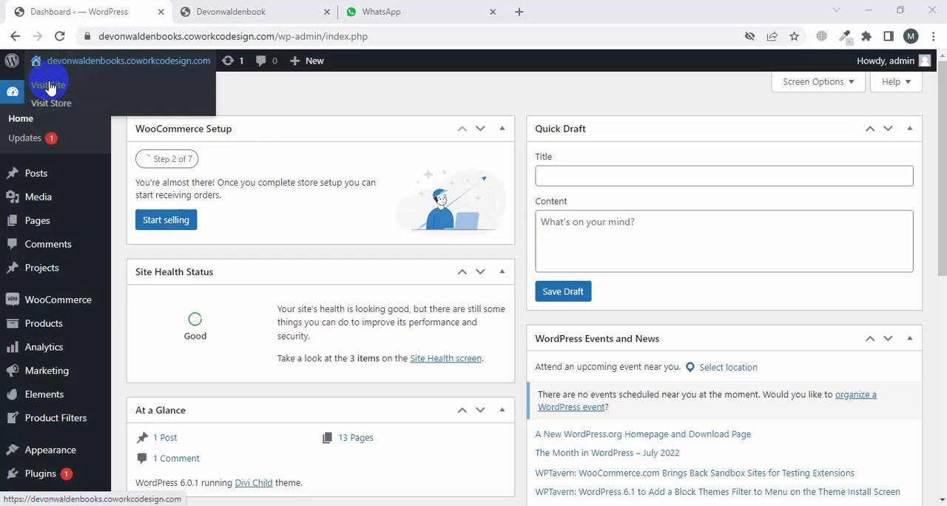
Visit the live site and open its Home page showing the Credit Secrets e-book layout
{"action": "left_click", "coordinate": [48, 84]}
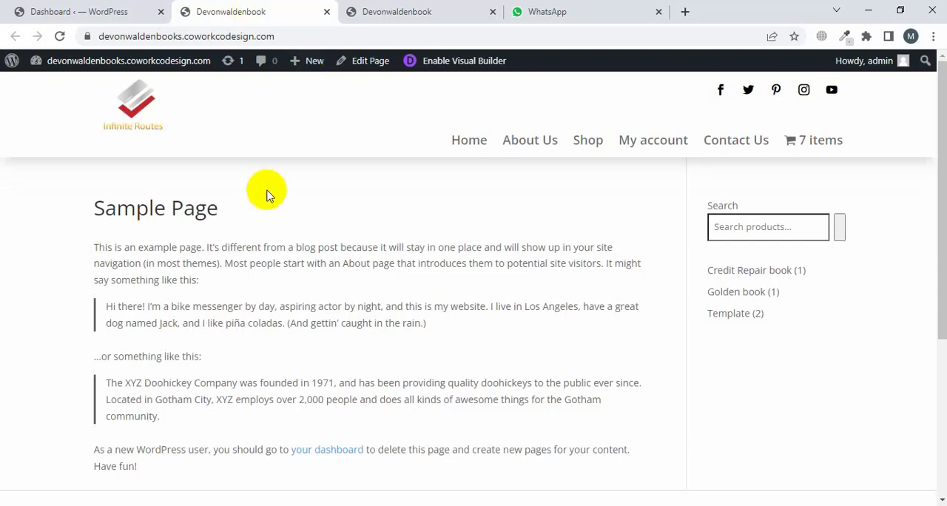
{"action": "mouse_move", "coordinate": [351, 235]}
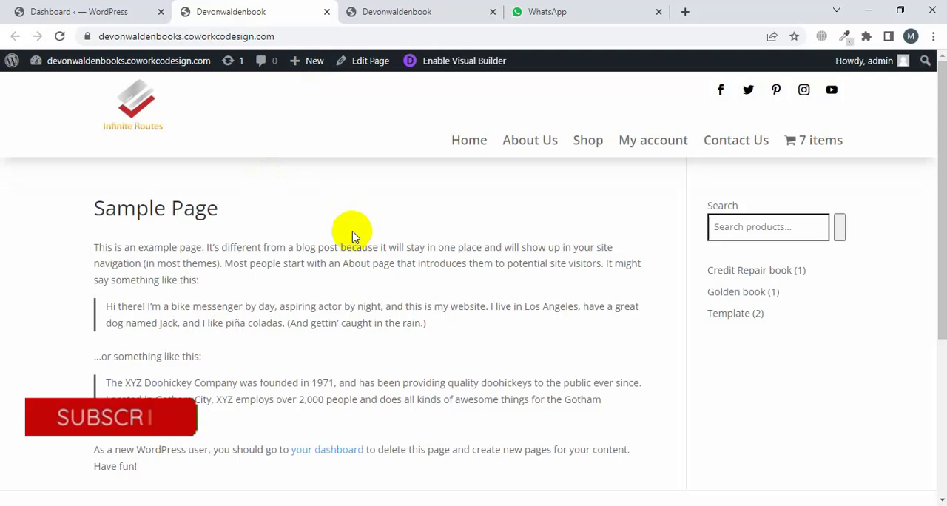
{"action": "mouse_move", "coordinate": [469, 140]}
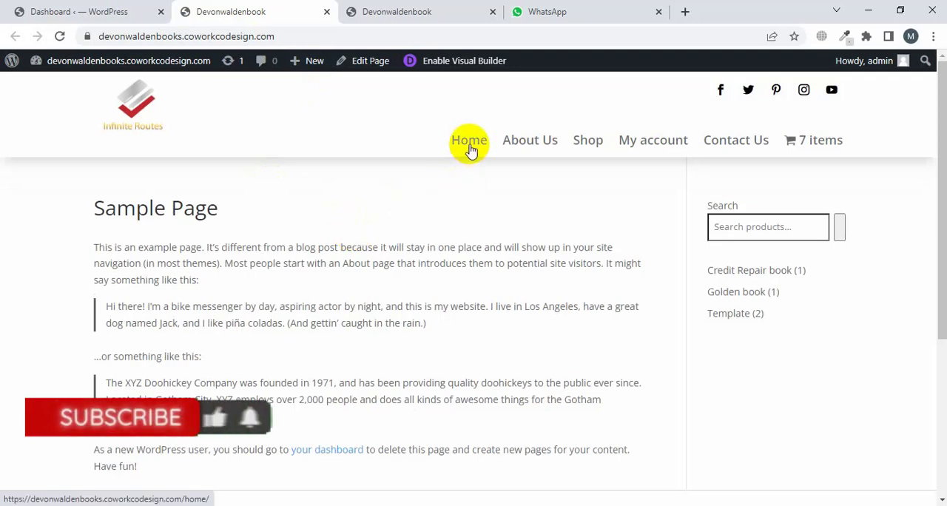
{"action": "left_click", "coordinate": [469, 140]}
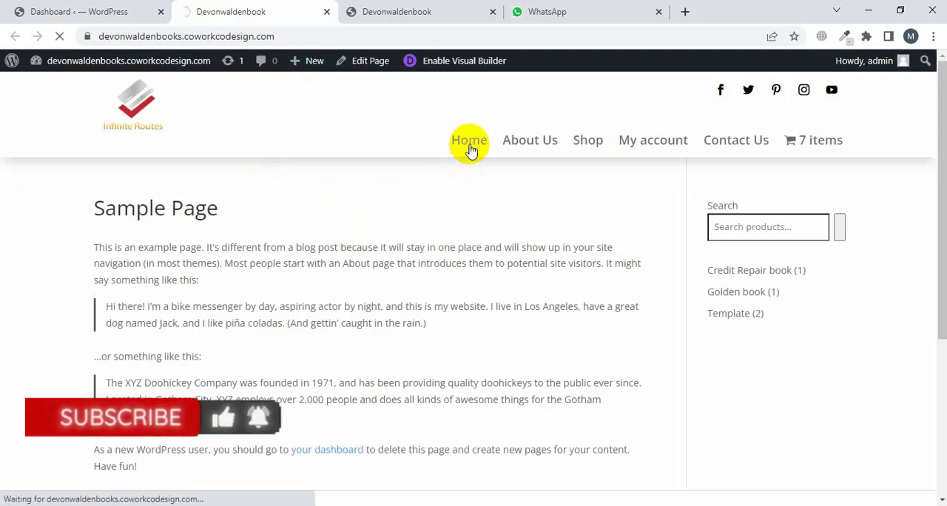
{"action": "left_click", "coordinate": [469, 139]}
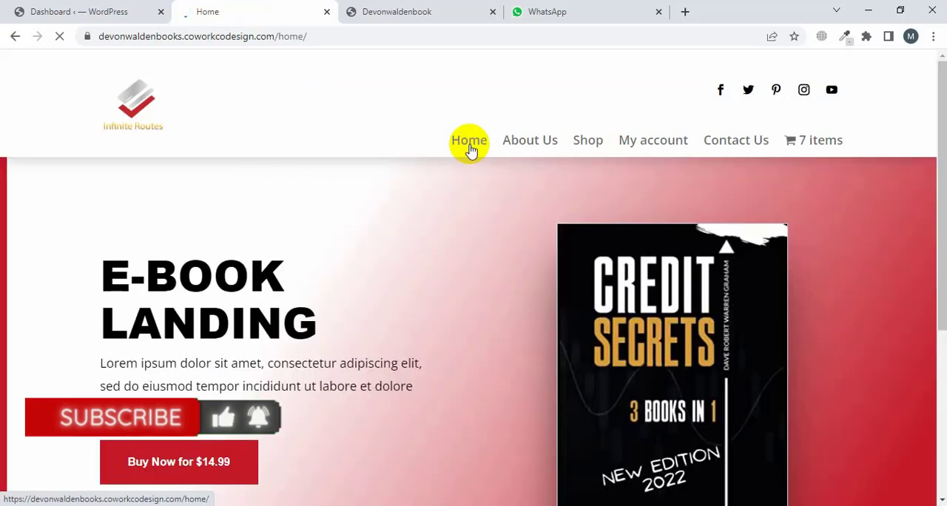
{"action": "left_click", "coordinate": [308, 61]}
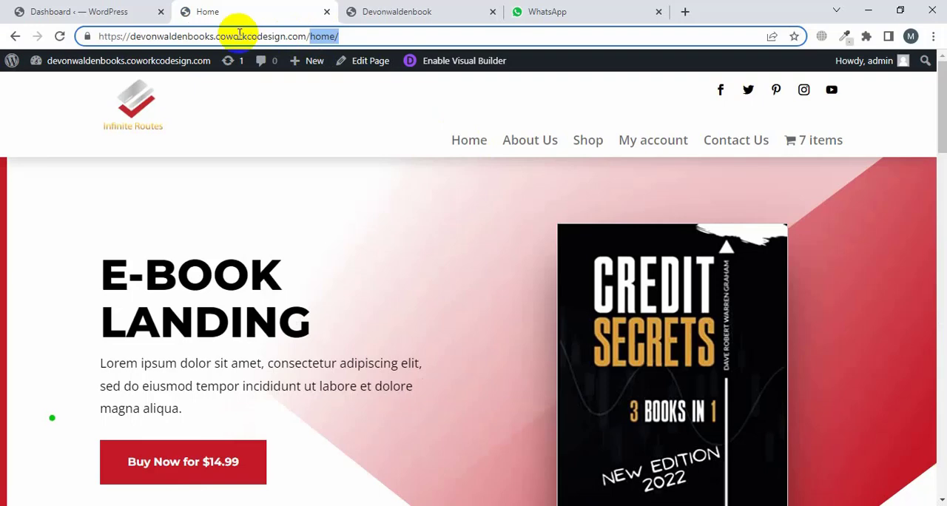
Return to the admin Dashboard and choose Settings > Reading from the sidebar
{"action": "left_click", "coordinate": [74, 11]}
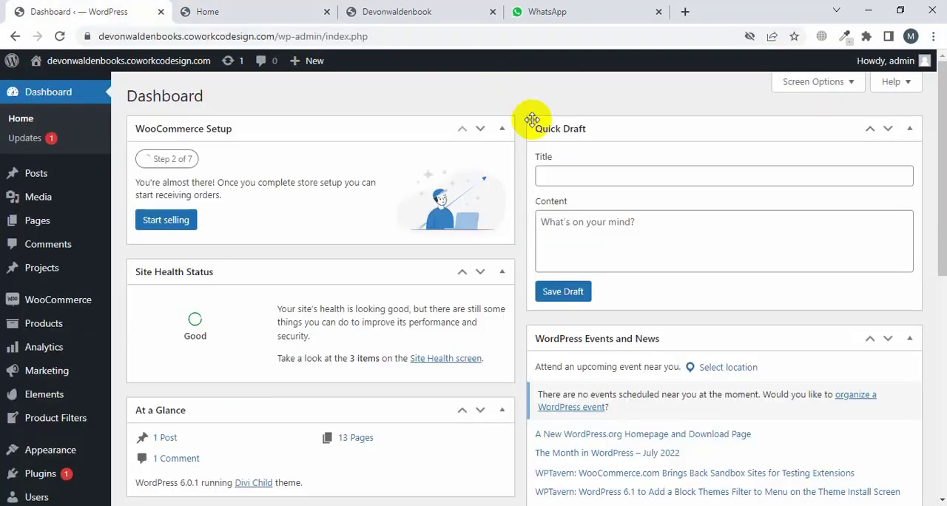
{"action": "scroll", "scroll_direction": "down", "scroll_amount": 3}
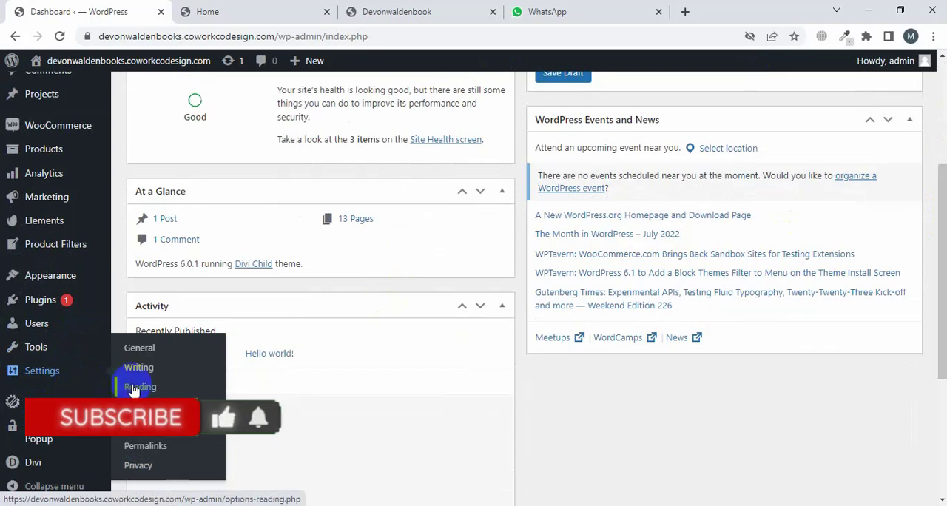
{"action": "left_click", "coordinate": [139, 387]}
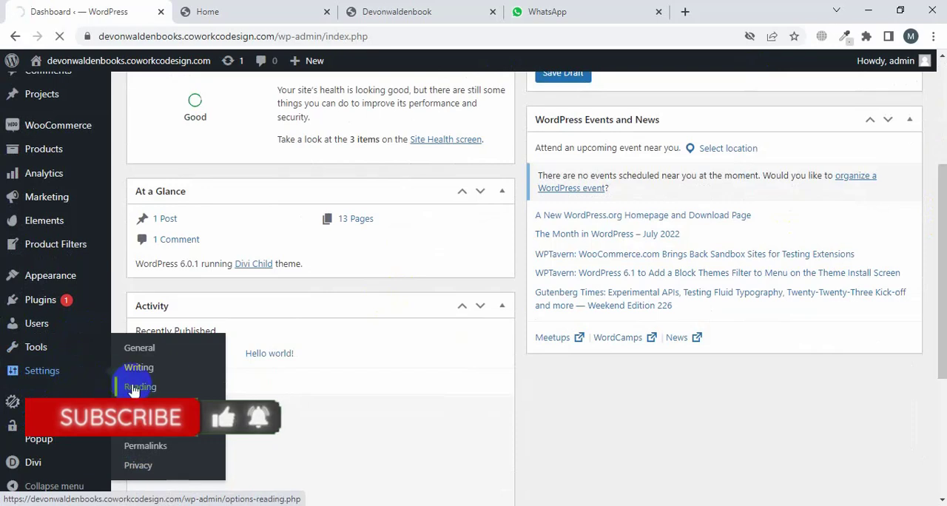
Set the static Homepage to 'Home' instead of Sample Page and save changes
{"action": "left_click", "coordinate": [139, 387]}
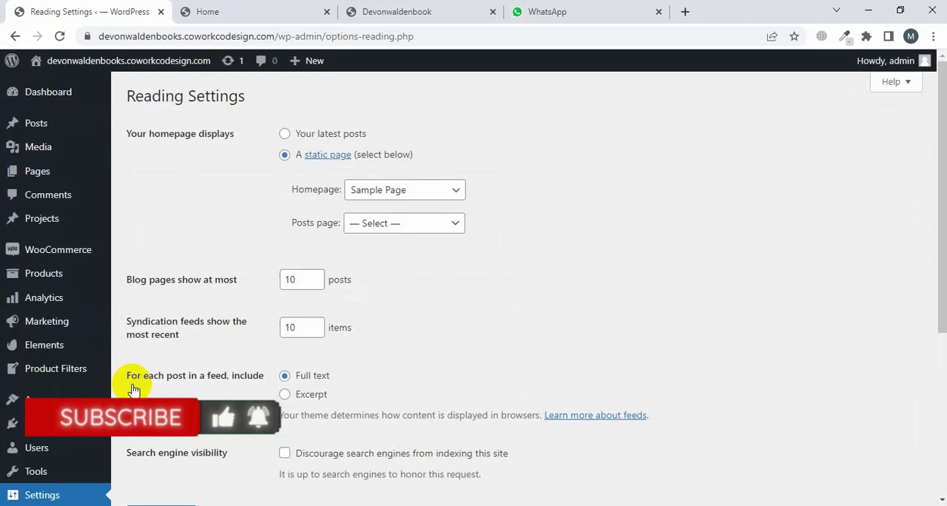
{"action": "mouse_move", "coordinate": [337, 163]}
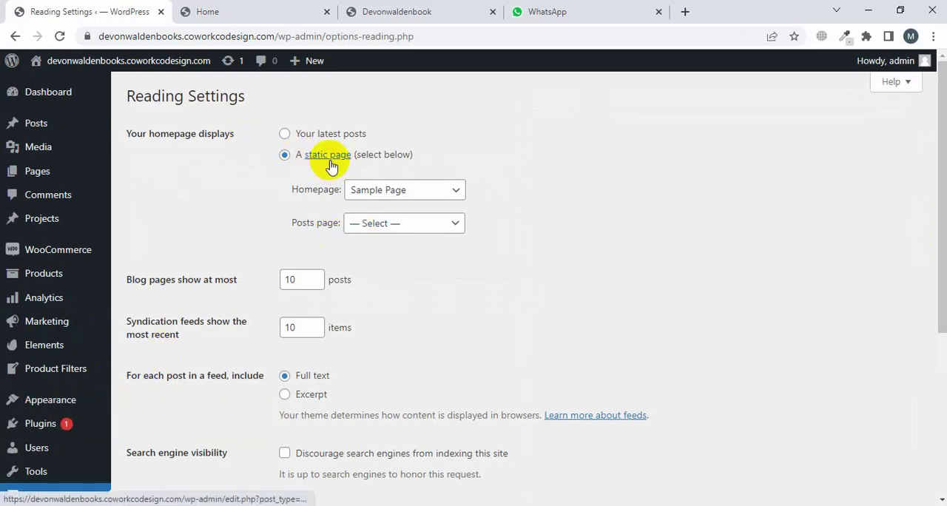
{"action": "mouse_move", "coordinate": [323, 191]}
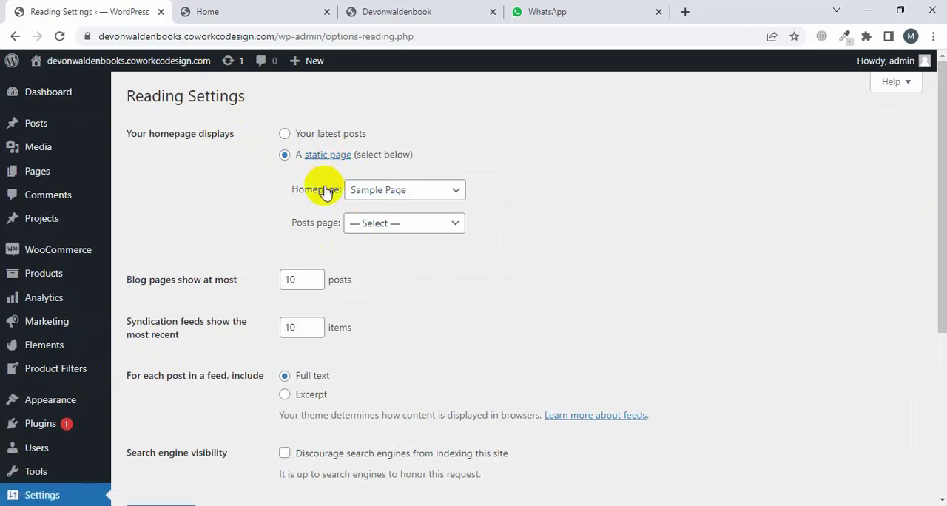
{"action": "left_click", "coordinate": [405, 190]}
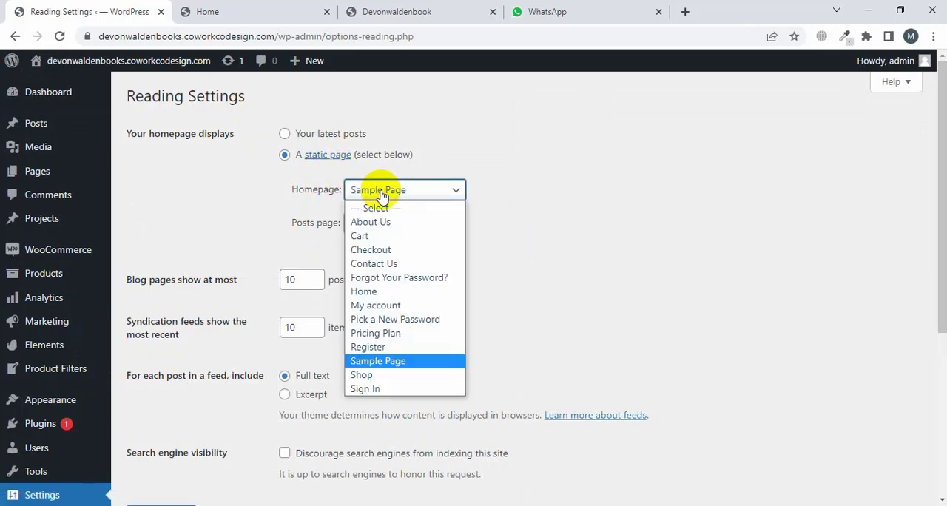
{"action": "mouse_move", "coordinate": [377, 319]}
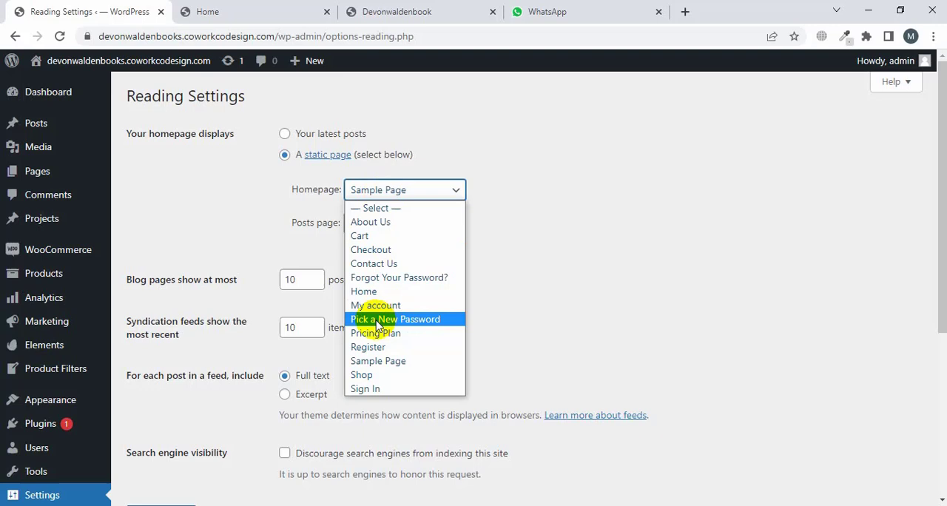
{"action": "left_click", "coordinate": [363, 290]}
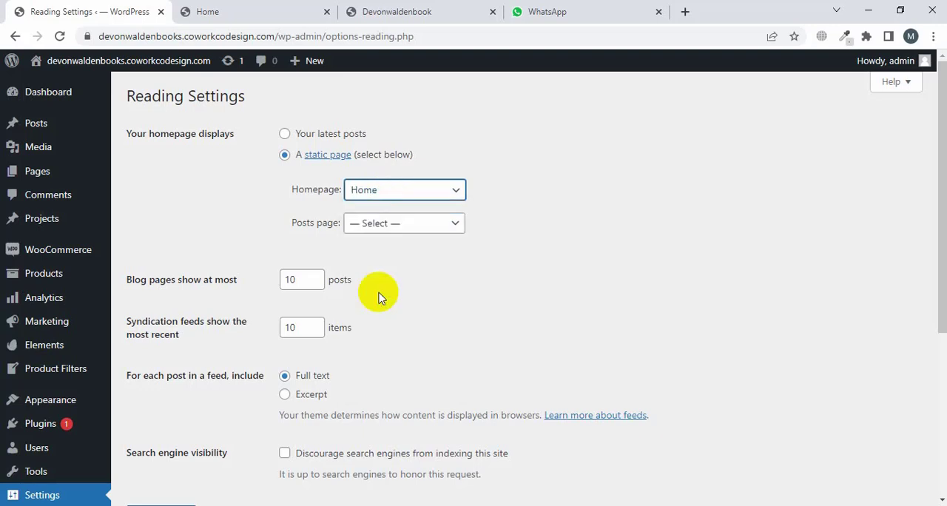
{"action": "mouse_move", "coordinate": [940, 226]}
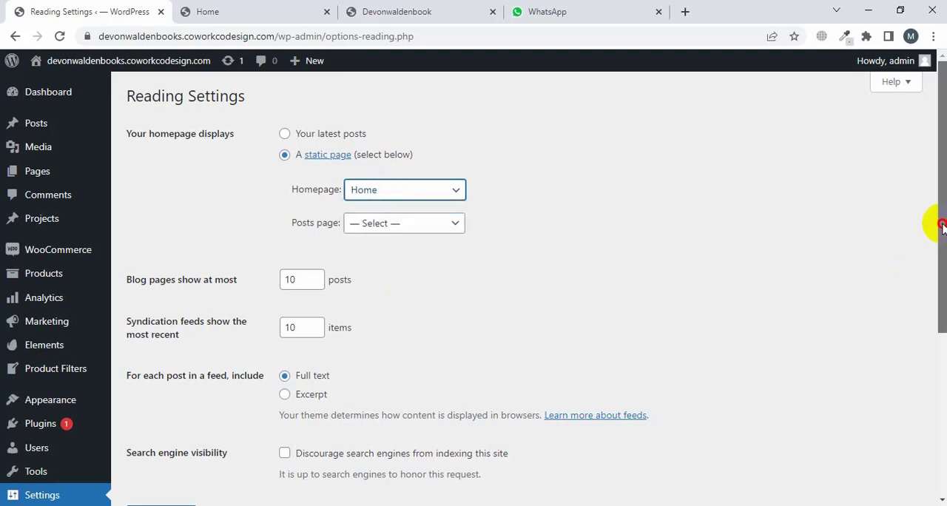
{"action": "scroll", "scroll_direction": "down", "scroll_amount": 3}
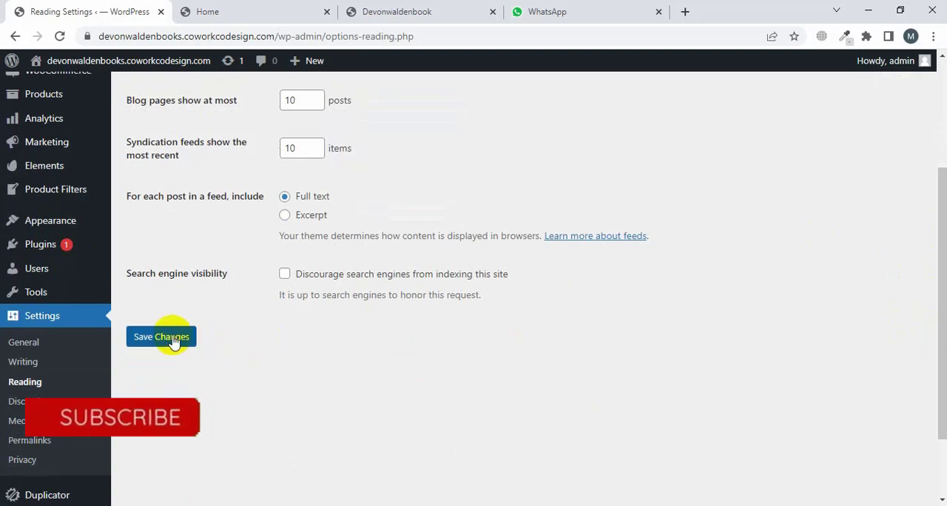
{"action": "left_click", "coordinate": [160, 337]}
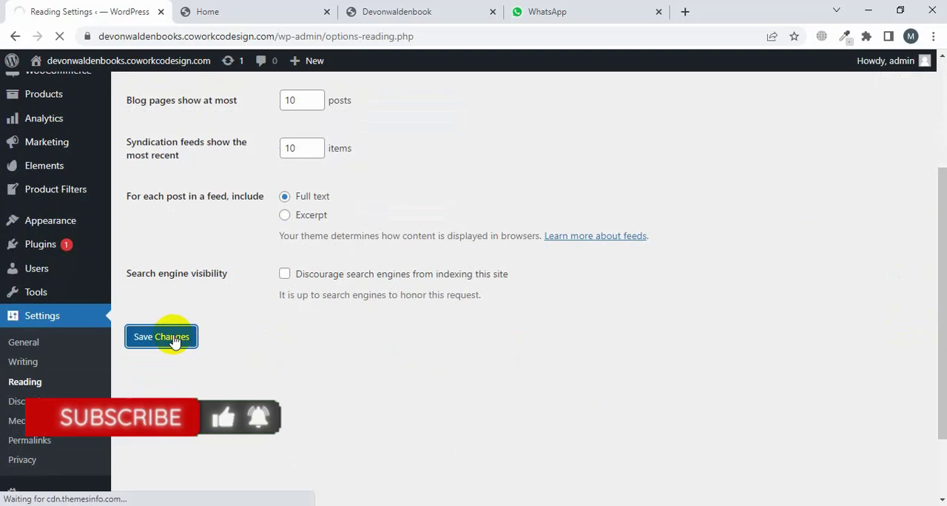
Open Visit Site in a new tab to load the site root's e-book landing page
{"action": "left_click", "coordinate": [161, 337]}
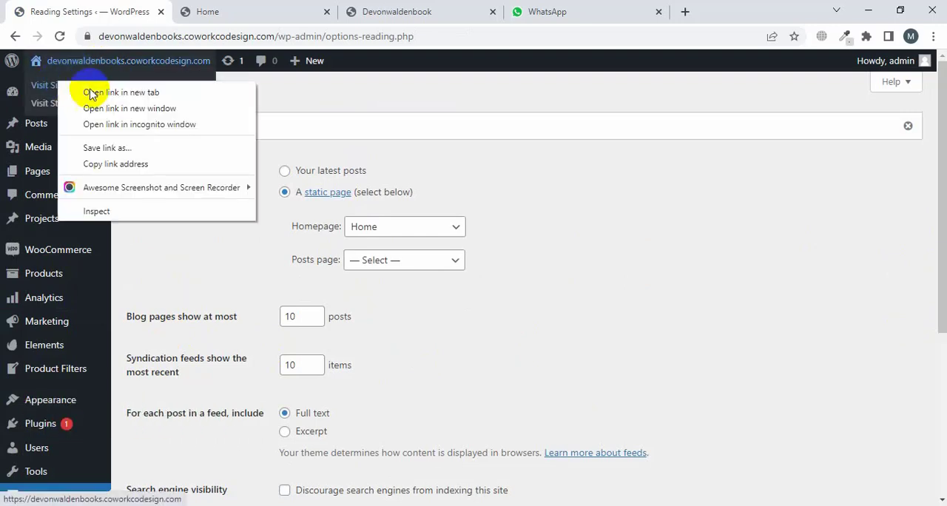
{"action": "left_click", "coordinate": [121, 92]}
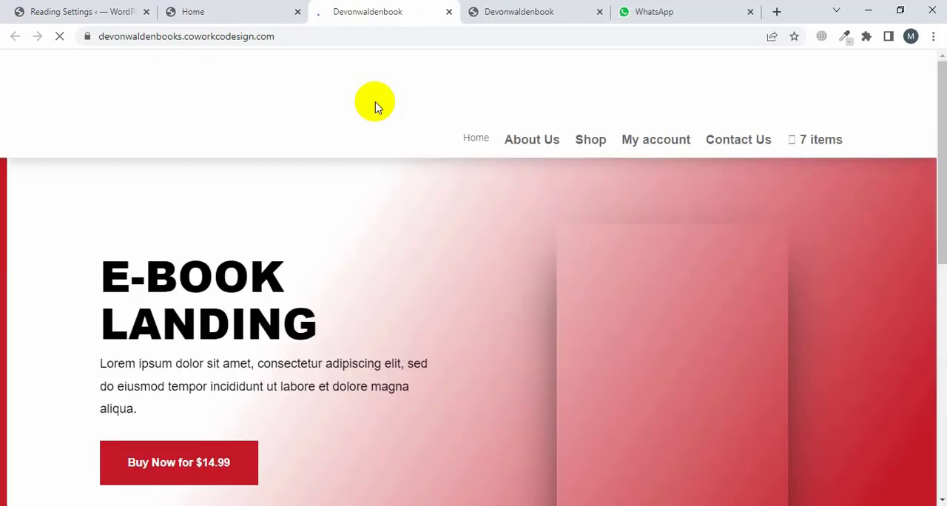